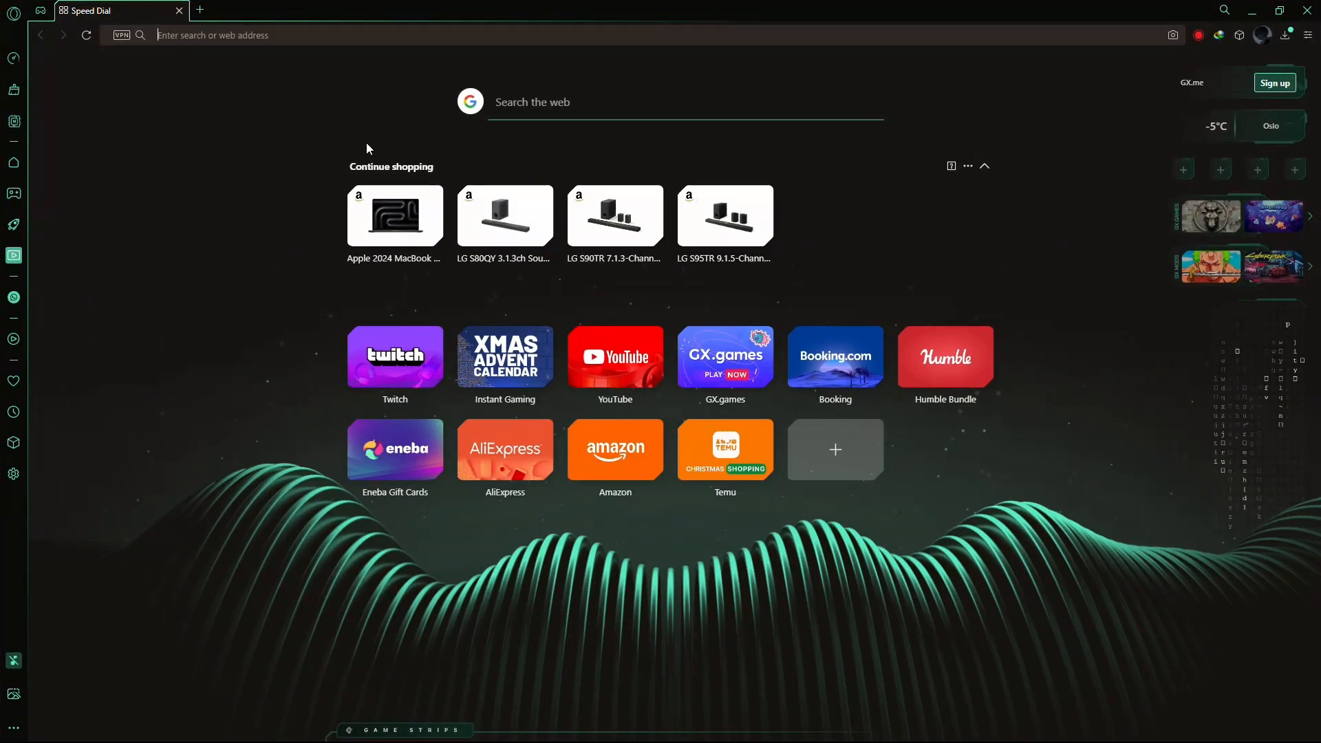
# Navigate to chatgpt.com from the address bar via the 'Chatgpt' suggestion.
pyautogui.write('Chatgpt')
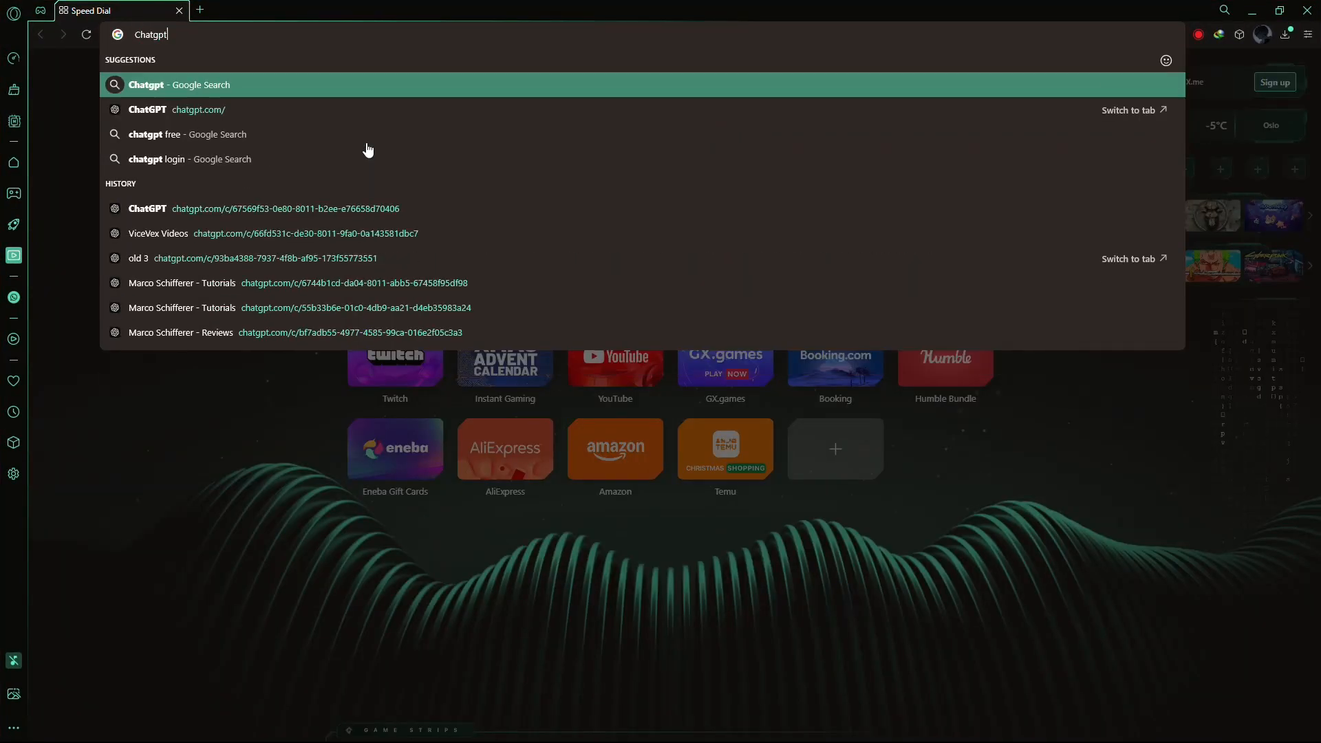
pyautogui.click(179, 84)
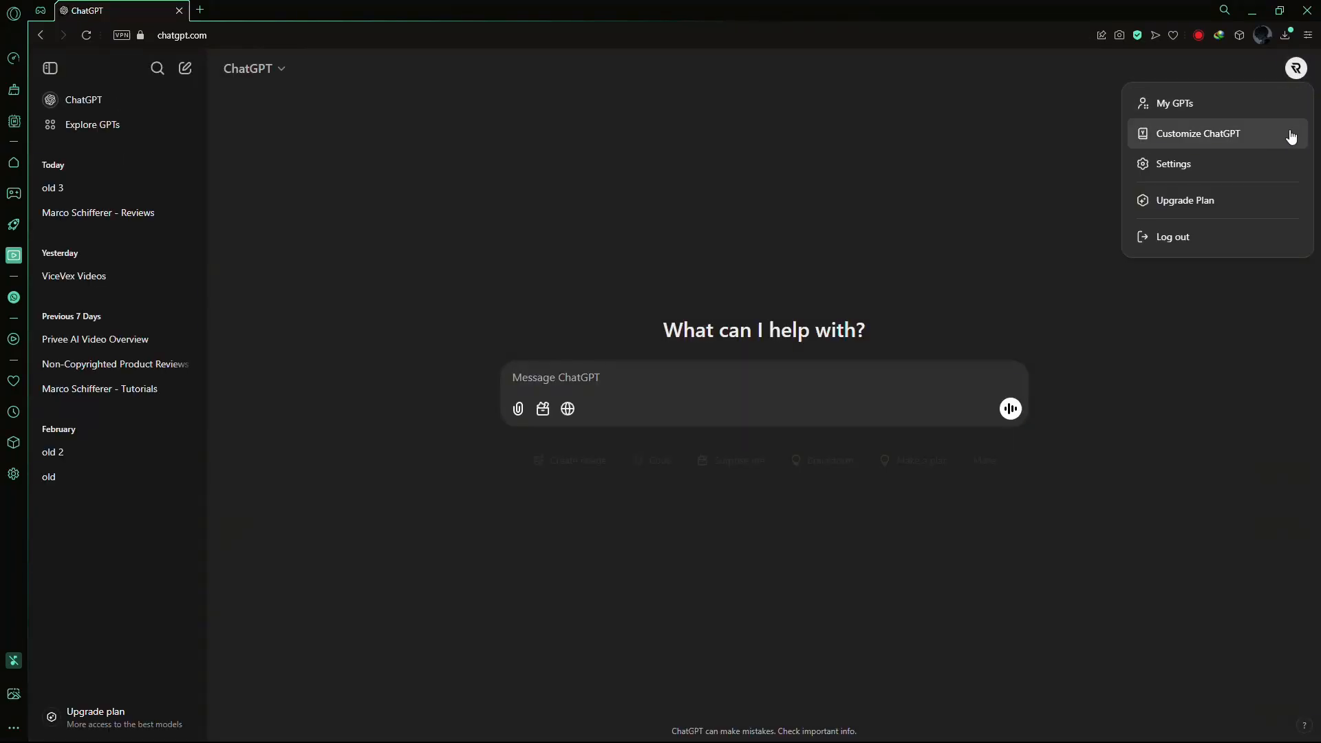
# Dismiss the account menu to reveal the empty new-chat page.
pyautogui.click(684, 363)
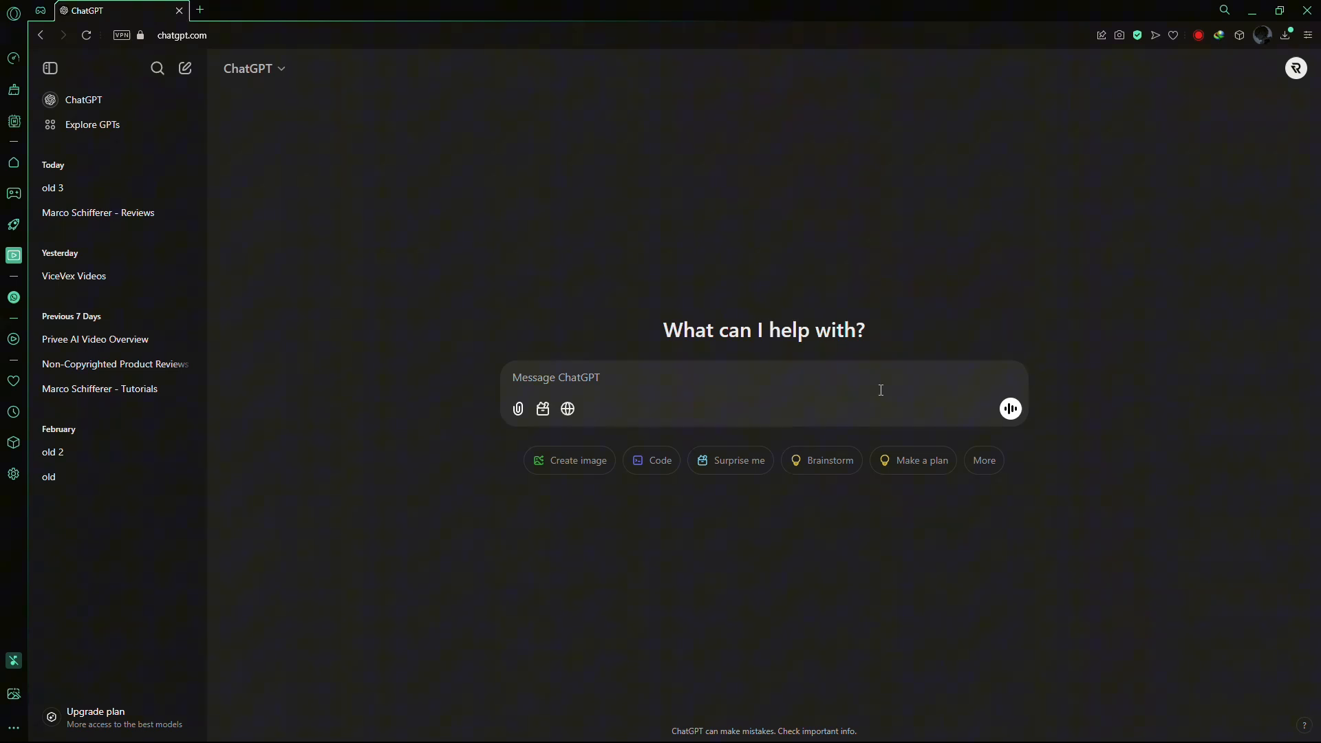
pyautogui.moveTo(1048, 386)
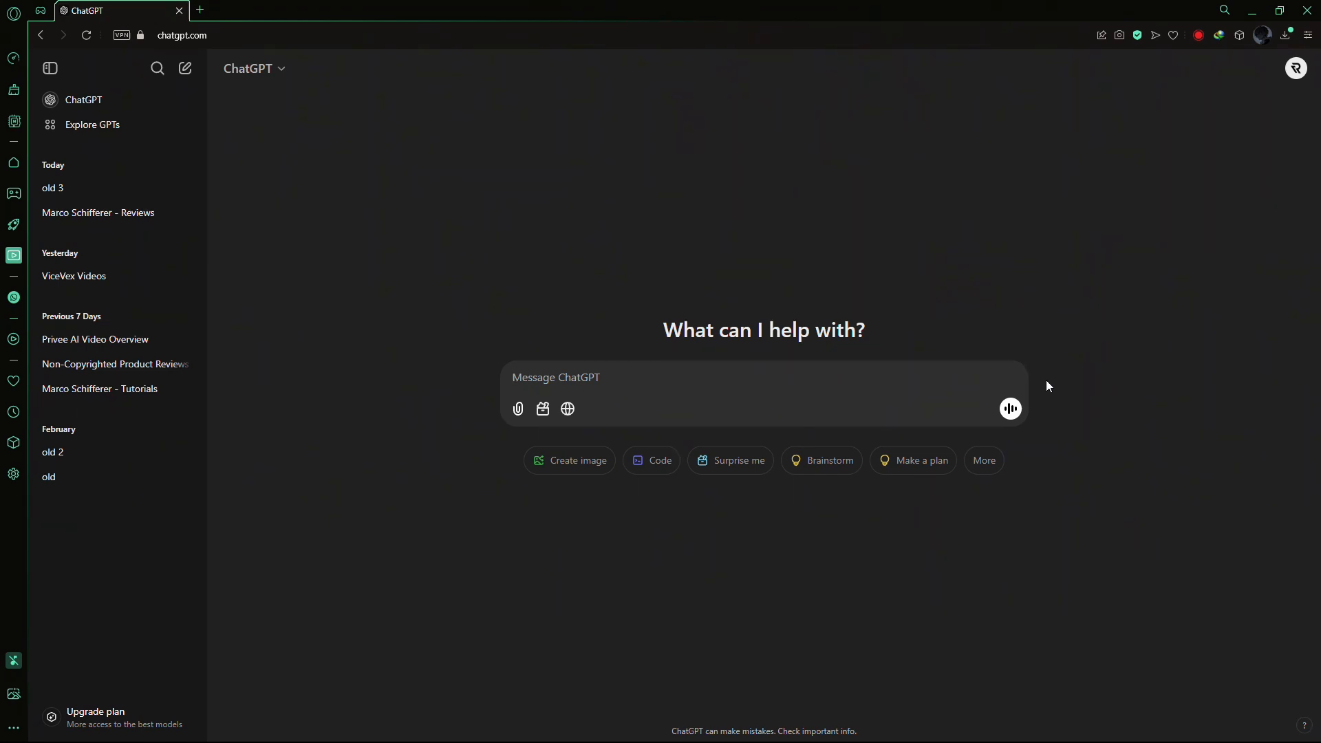
pyautogui.moveTo(982, 307)
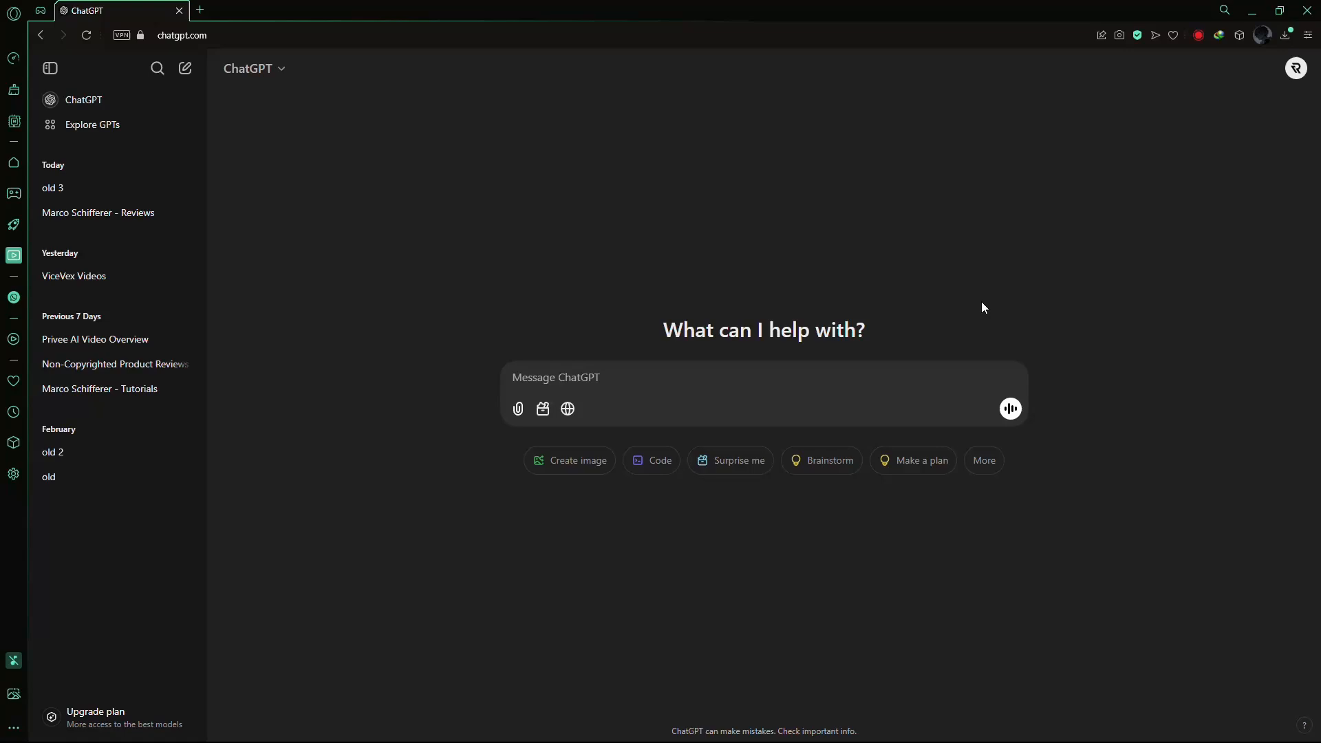
pyautogui.moveTo(764, 264)
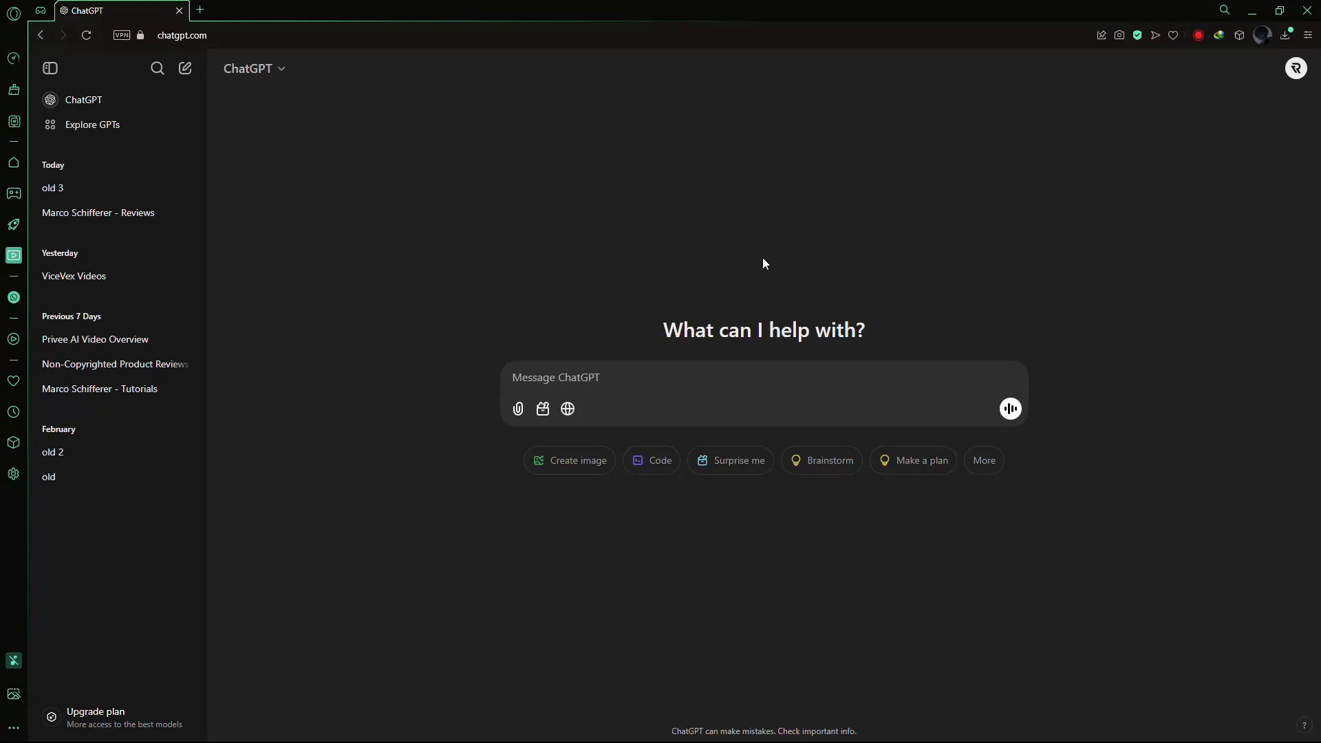
pyautogui.moveTo(518, 409)
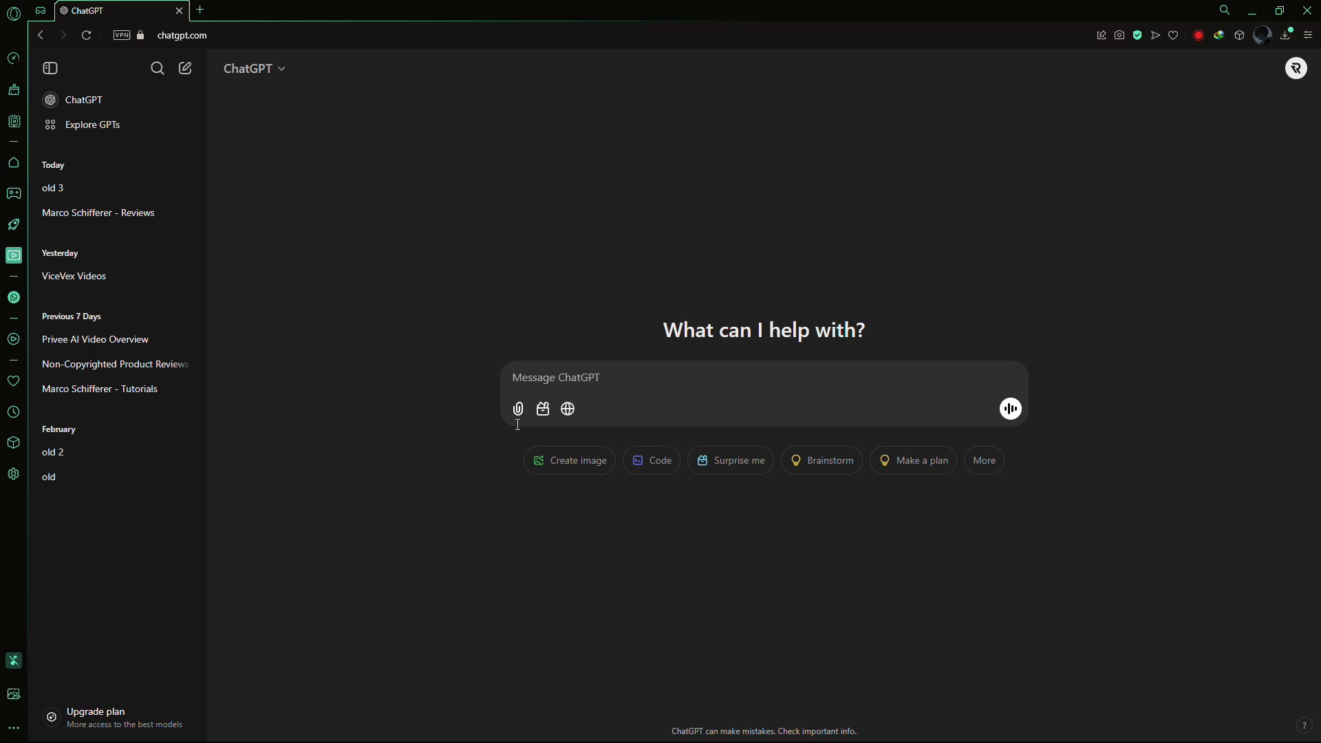
pyautogui.moveTo(517, 409)
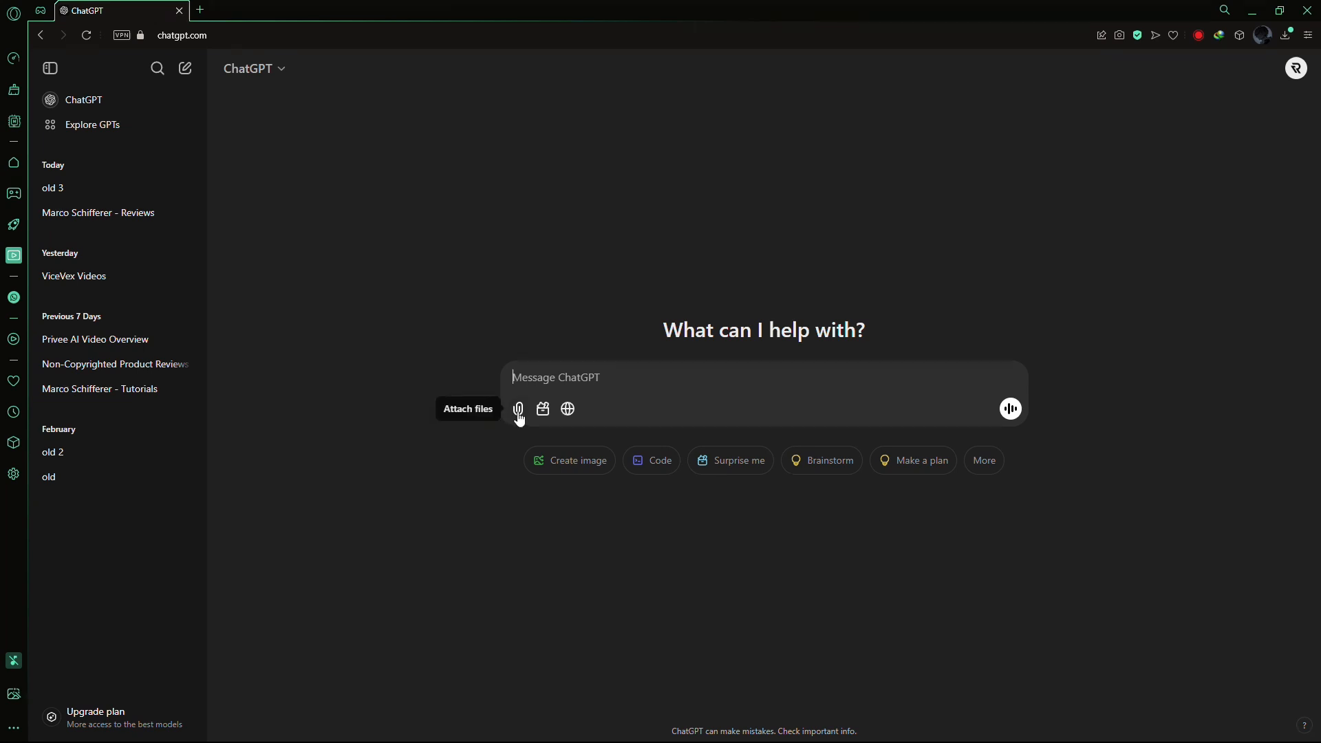
# Choose Upload from computer in the Attach files options to get the file picker.
pyautogui.click(517, 410)
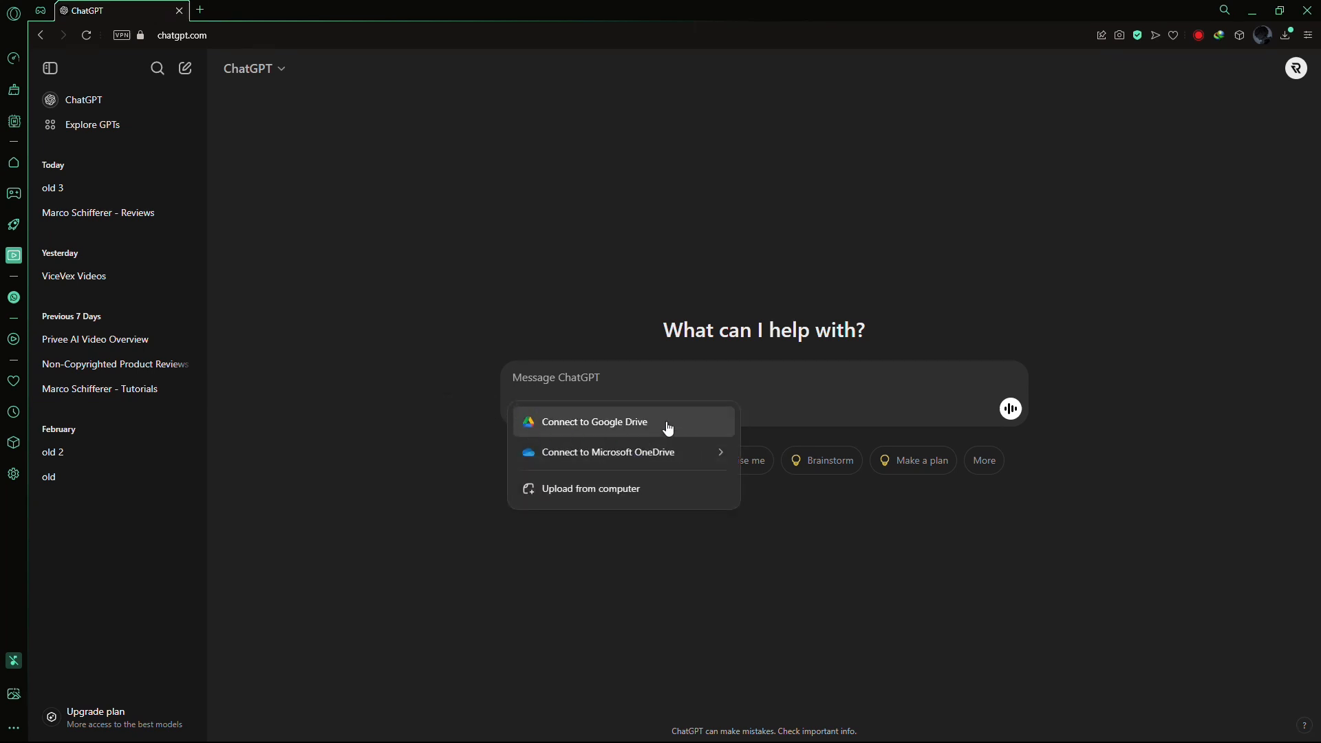
pyautogui.moveTo(619, 453)
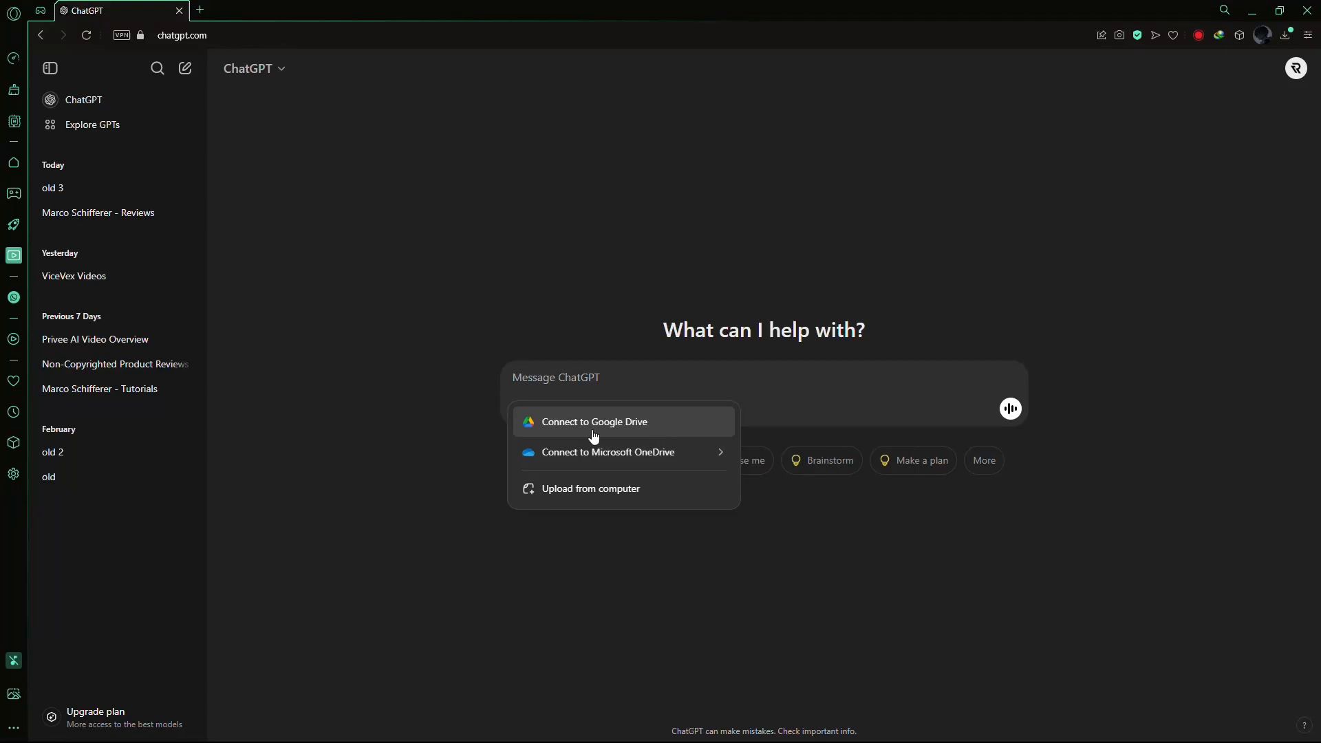
pyautogui.moveTo(607, 453)
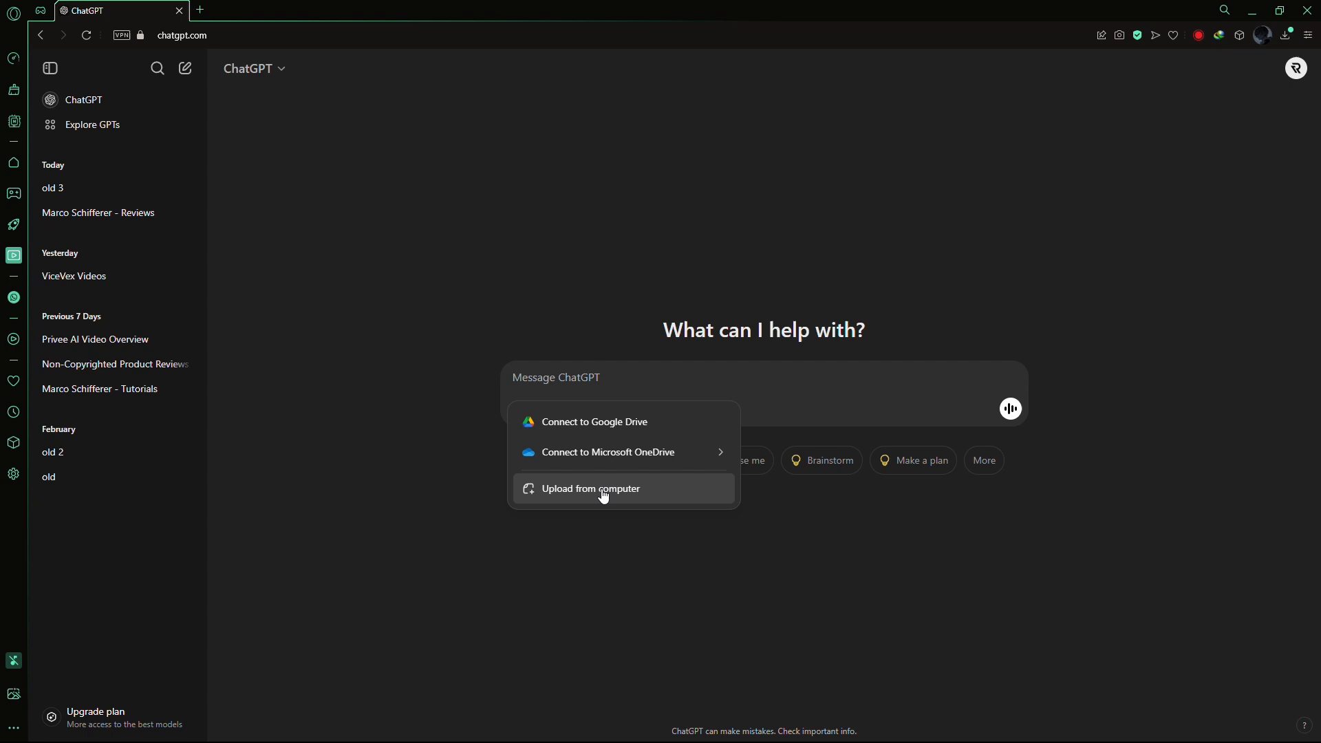
pyautogui.moveTo(617, 452)
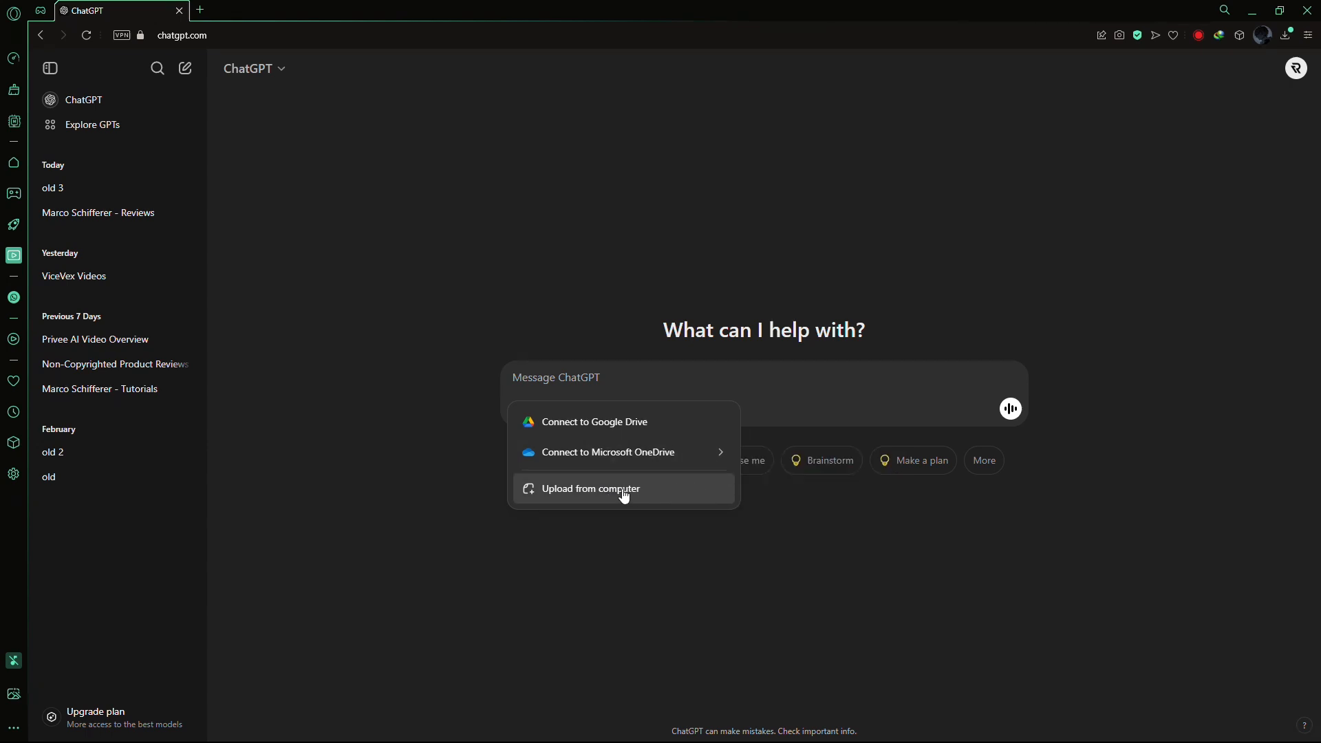
pyautogui.click(590, 488)
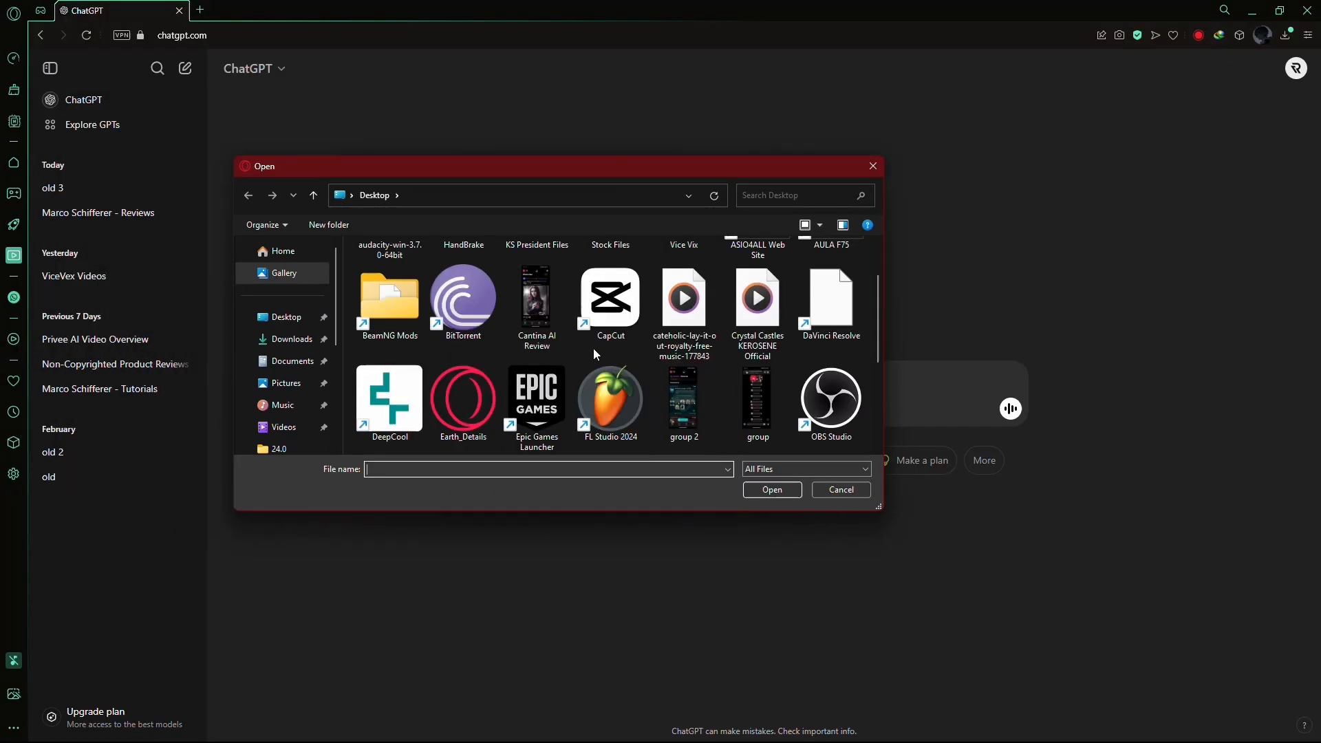
# Select Earth_Details on the Desktop and attach it to the message.
pyautogui.click(463, 396)
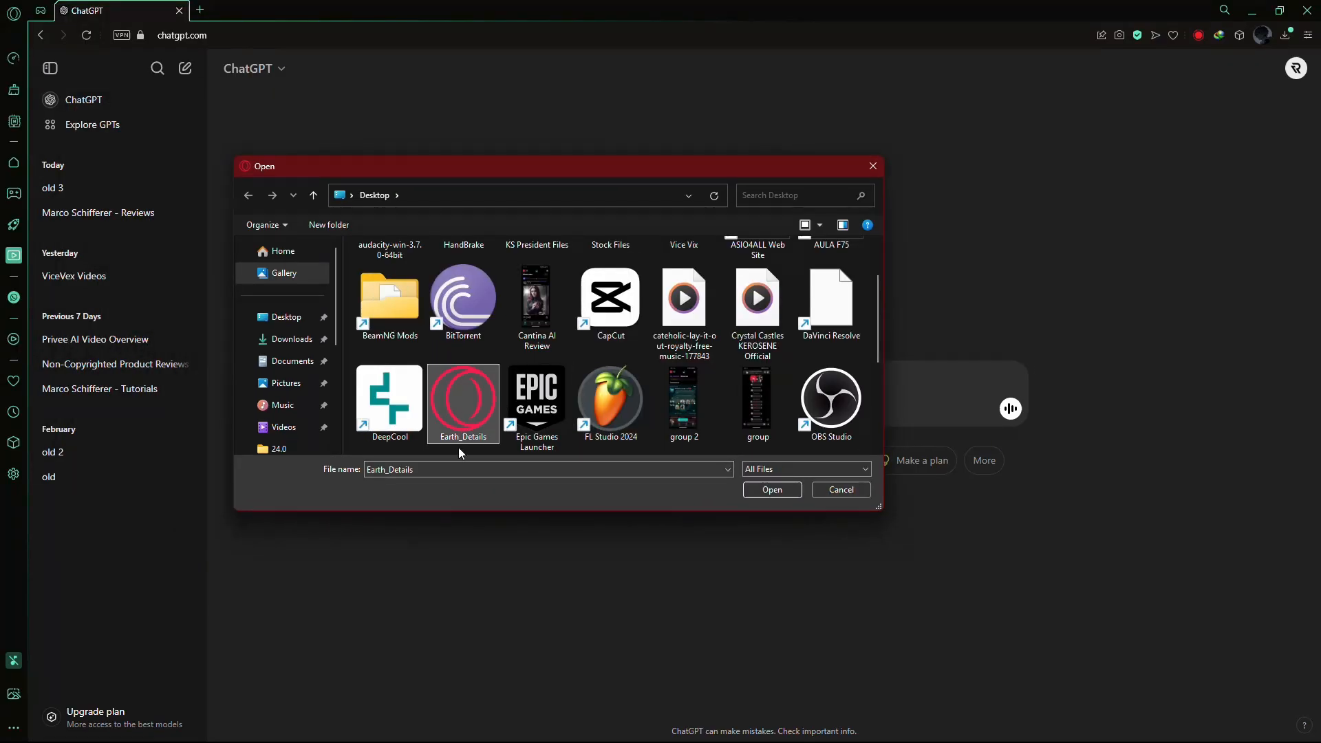
pyautogui.click(770, 489)
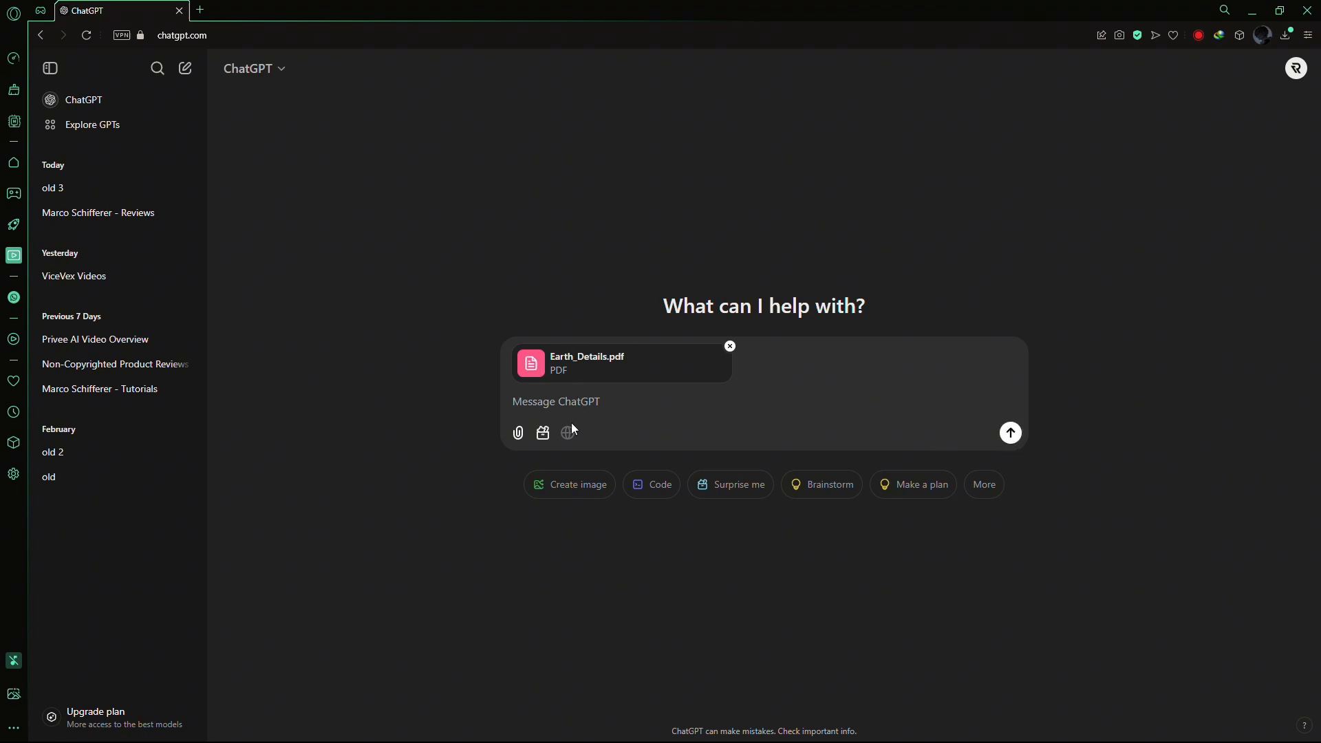
# Send 'Summarize the contents of this pdf file.' with the attached Earth_Details.pdf.
pyautogui.click(555, 400)
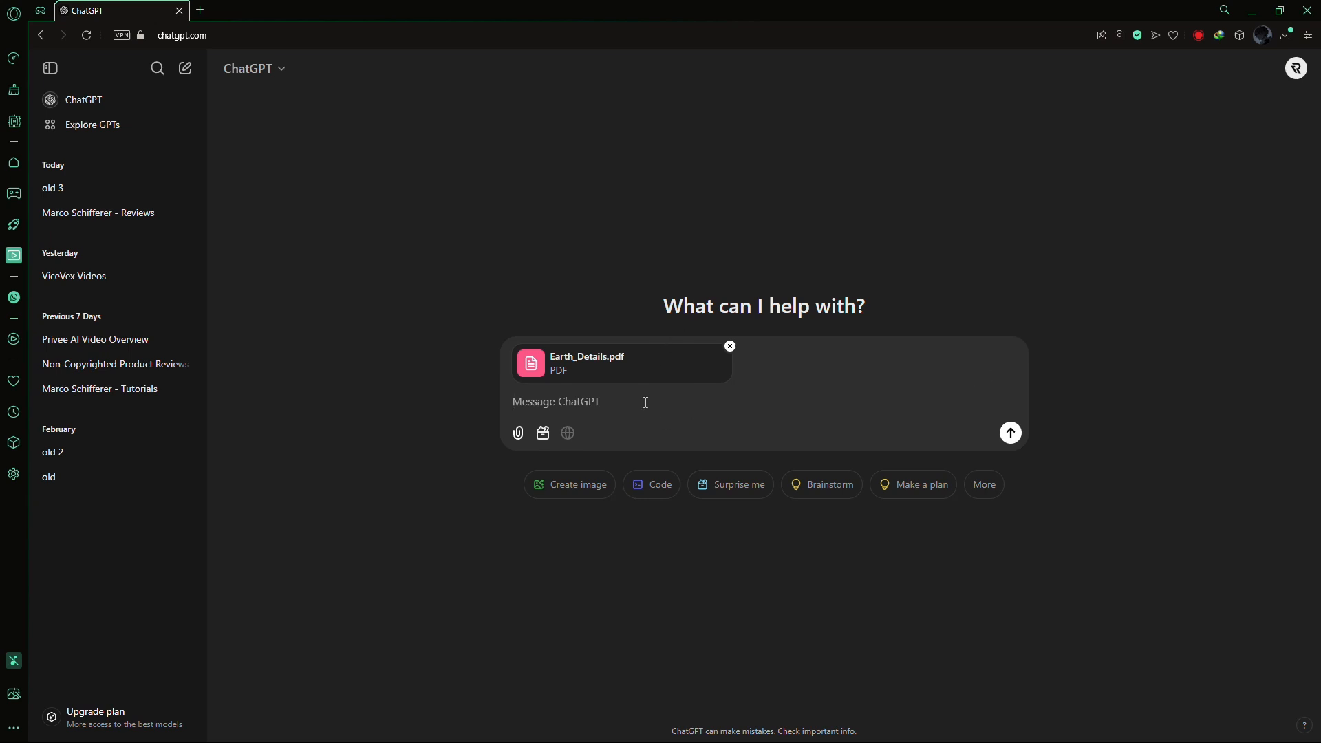
pyautogui.write('Summarize the contents of this pdf')
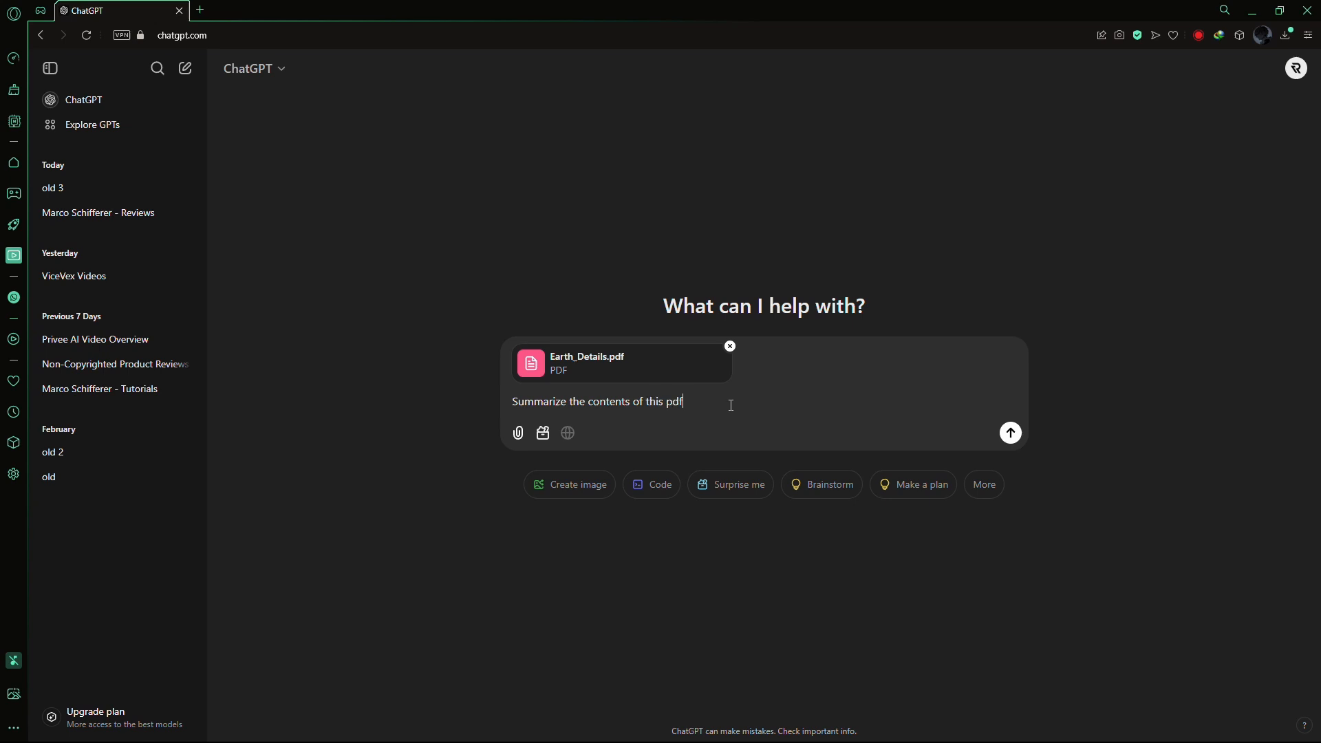
pyautogui.click(1008, 432)
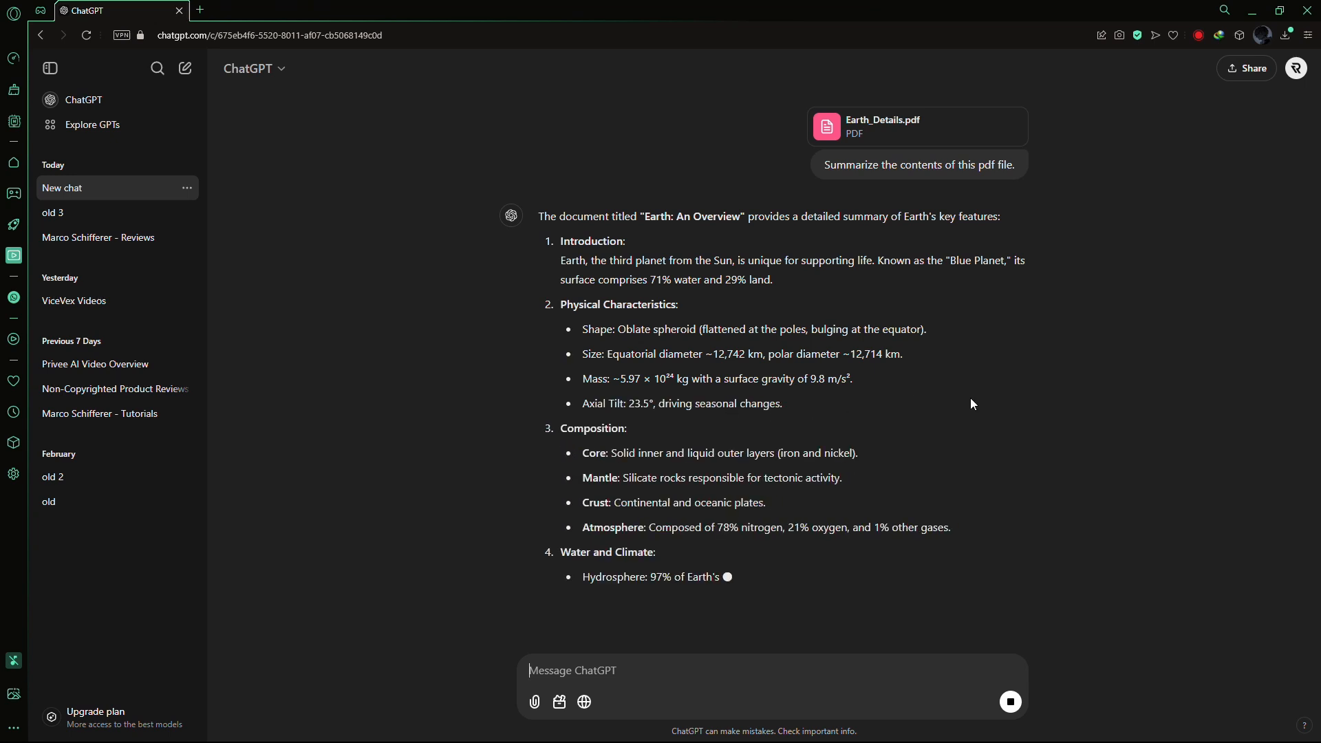
# Review the summary and send an 'Expand the document' follow-up request.
pyautogui.scroll(-3)
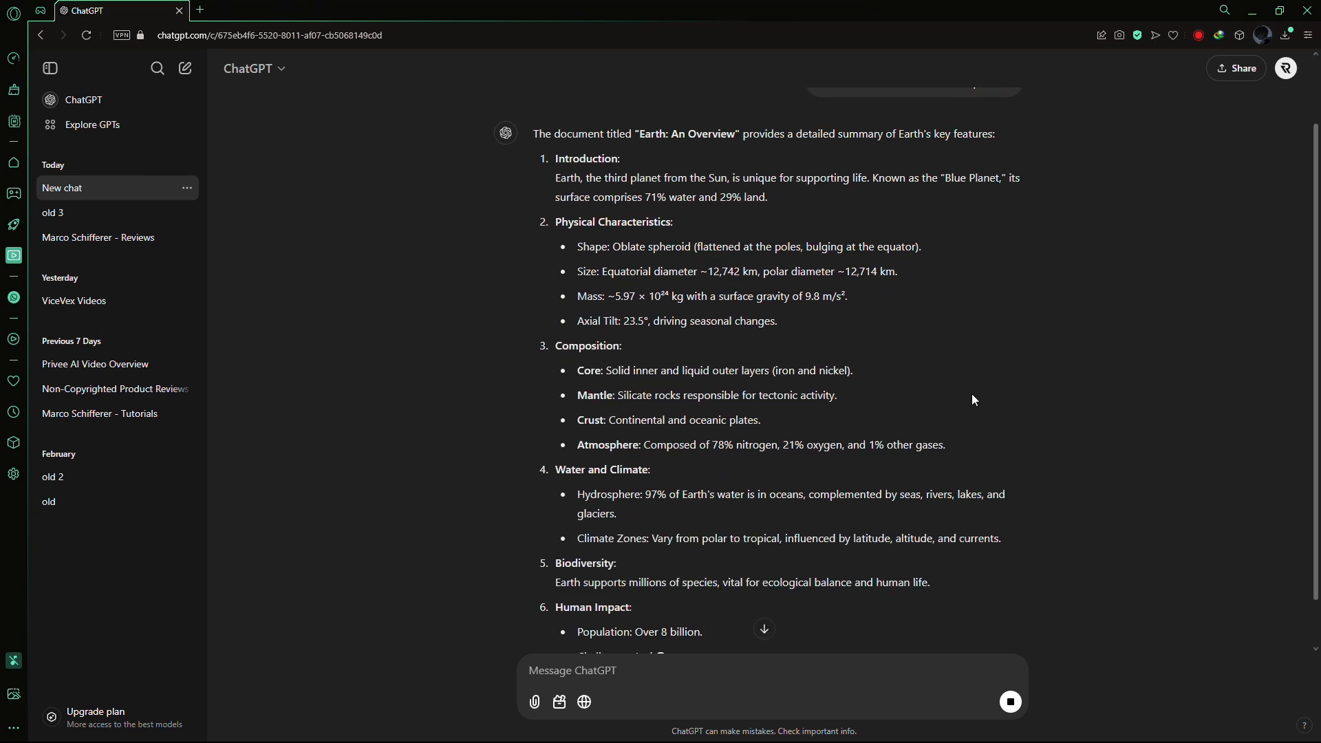
pyautogui.scroll(-3)
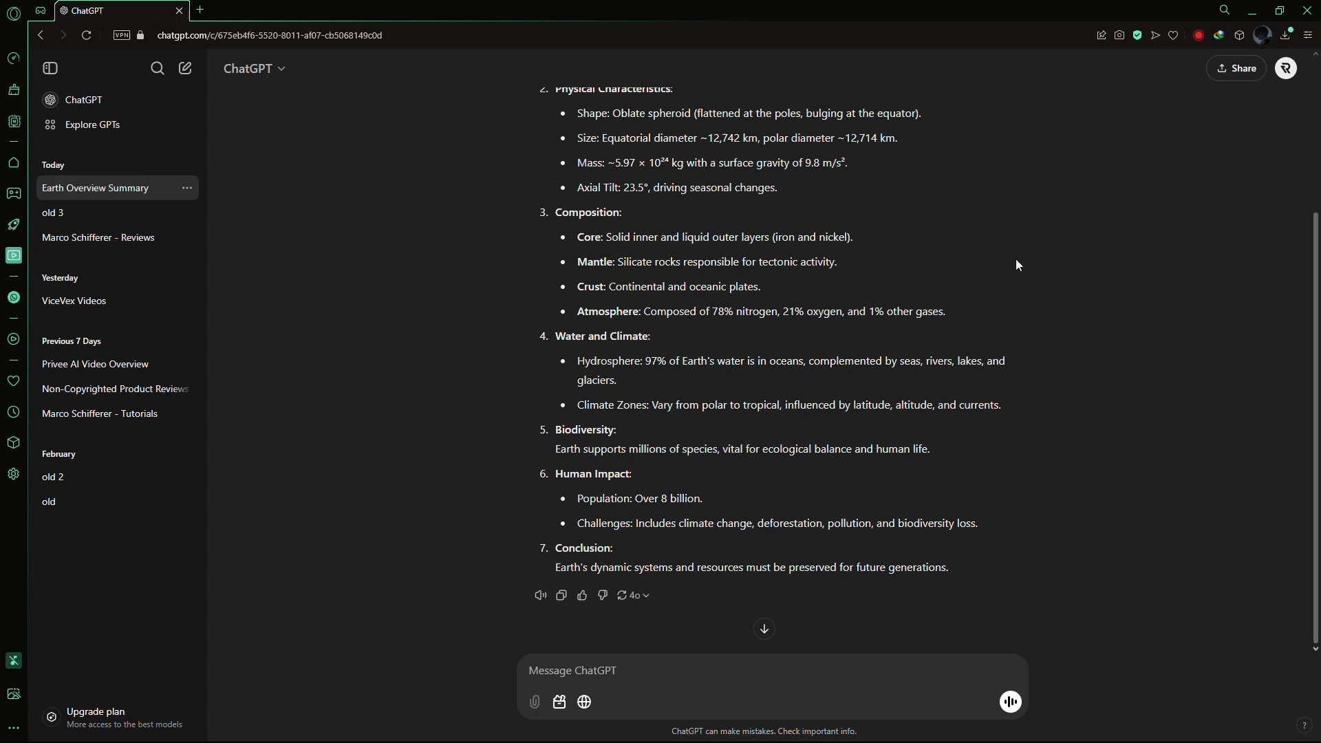
pyautogui.write('Expand th')
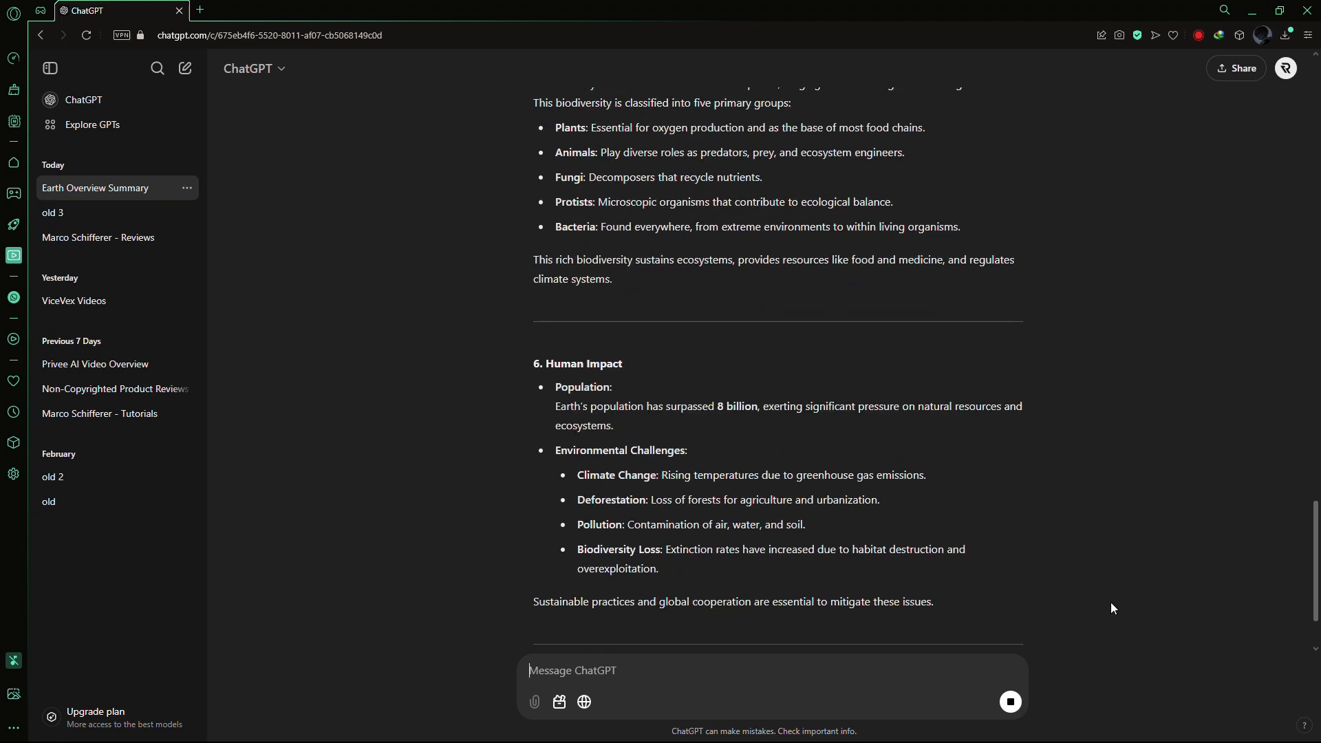
# Send 'Now, compile it into a pdf file' and watch the response begin.
pyautogui.write('N')
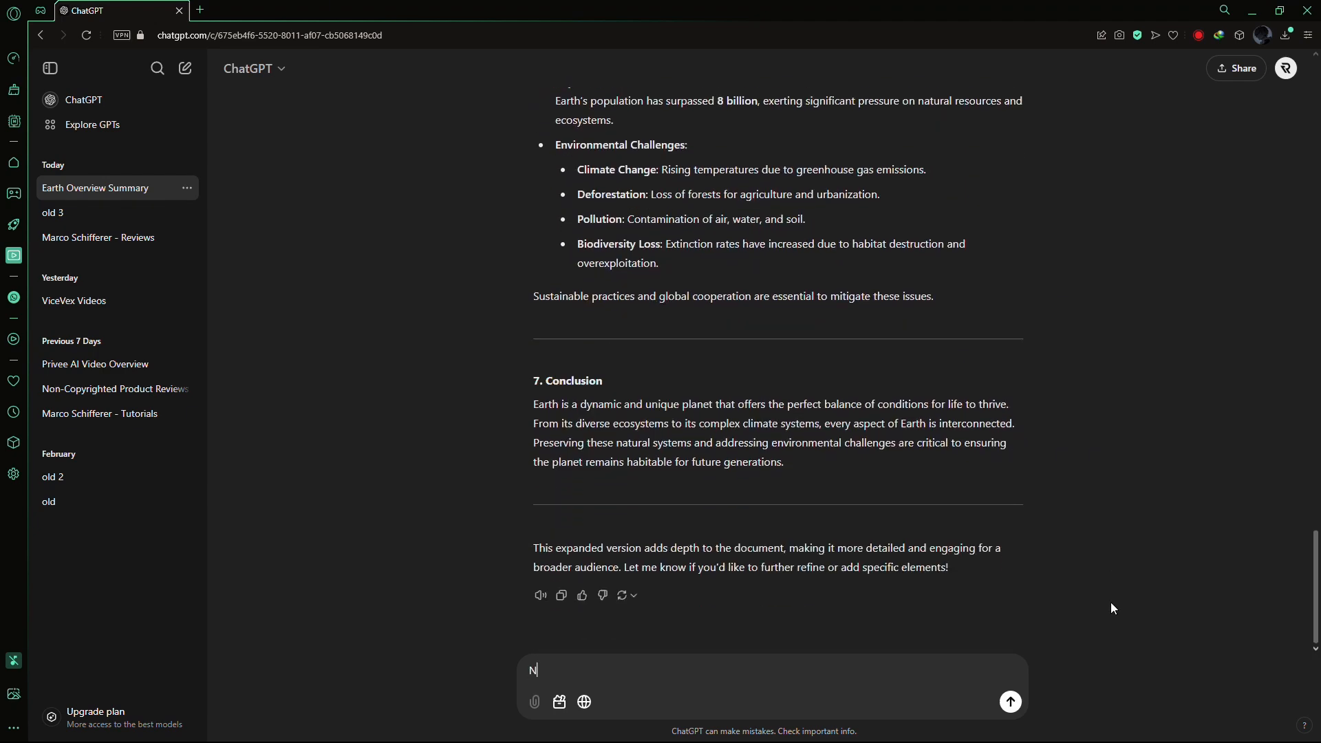
pyautogui.write('ow, compile i')
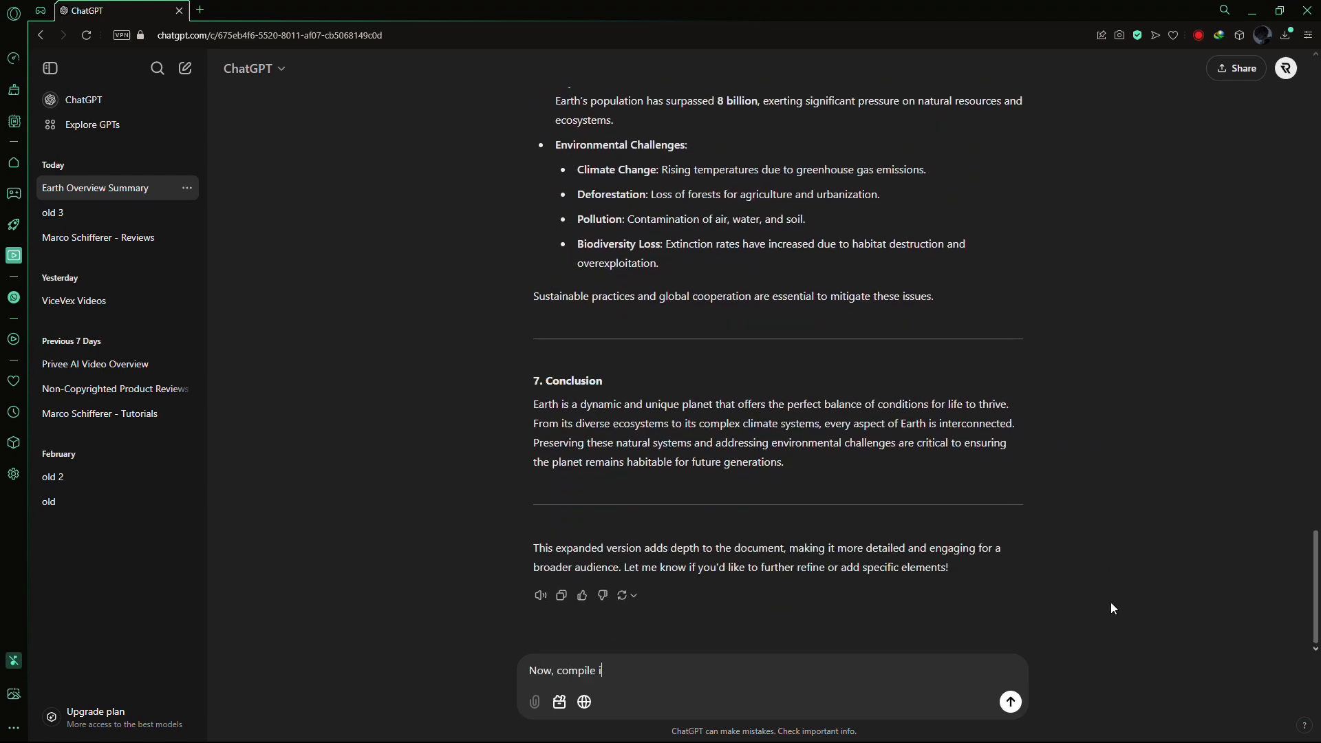
pyautogui.click(1008, 700)
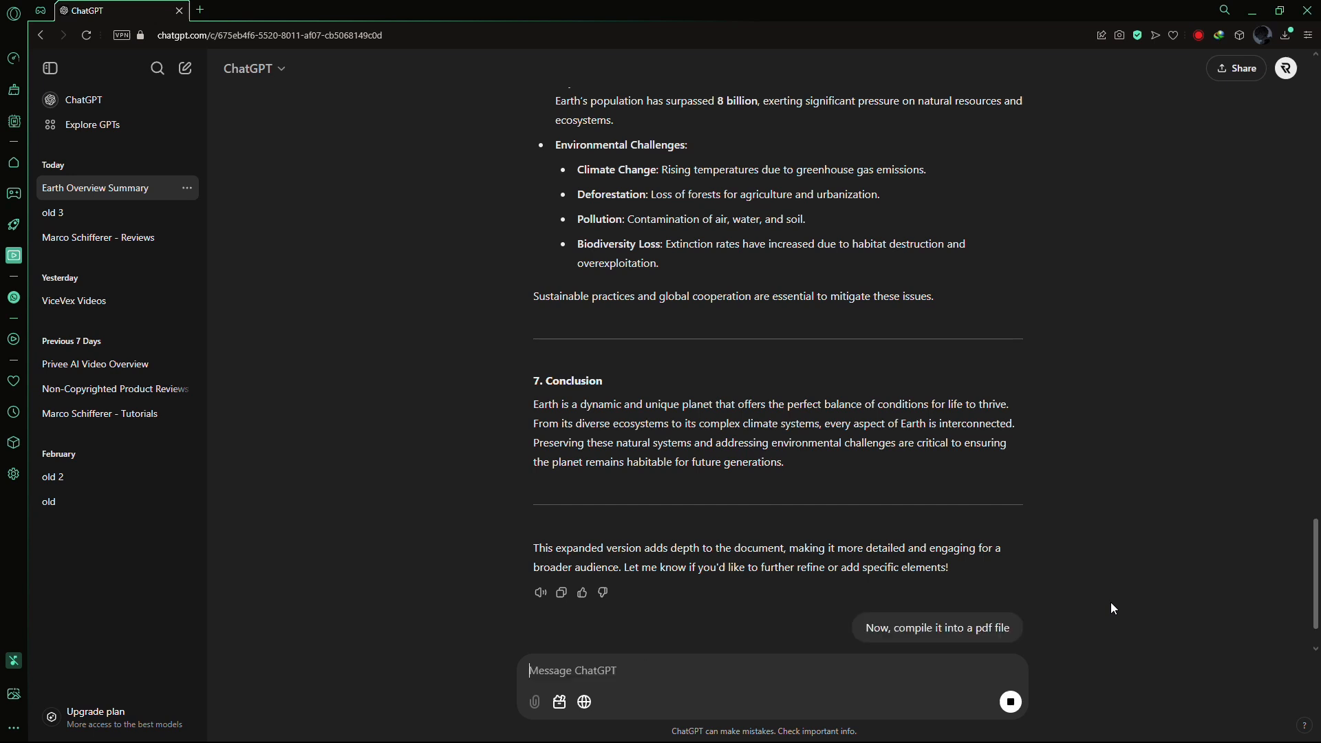
pyautogui.scroll(-3)
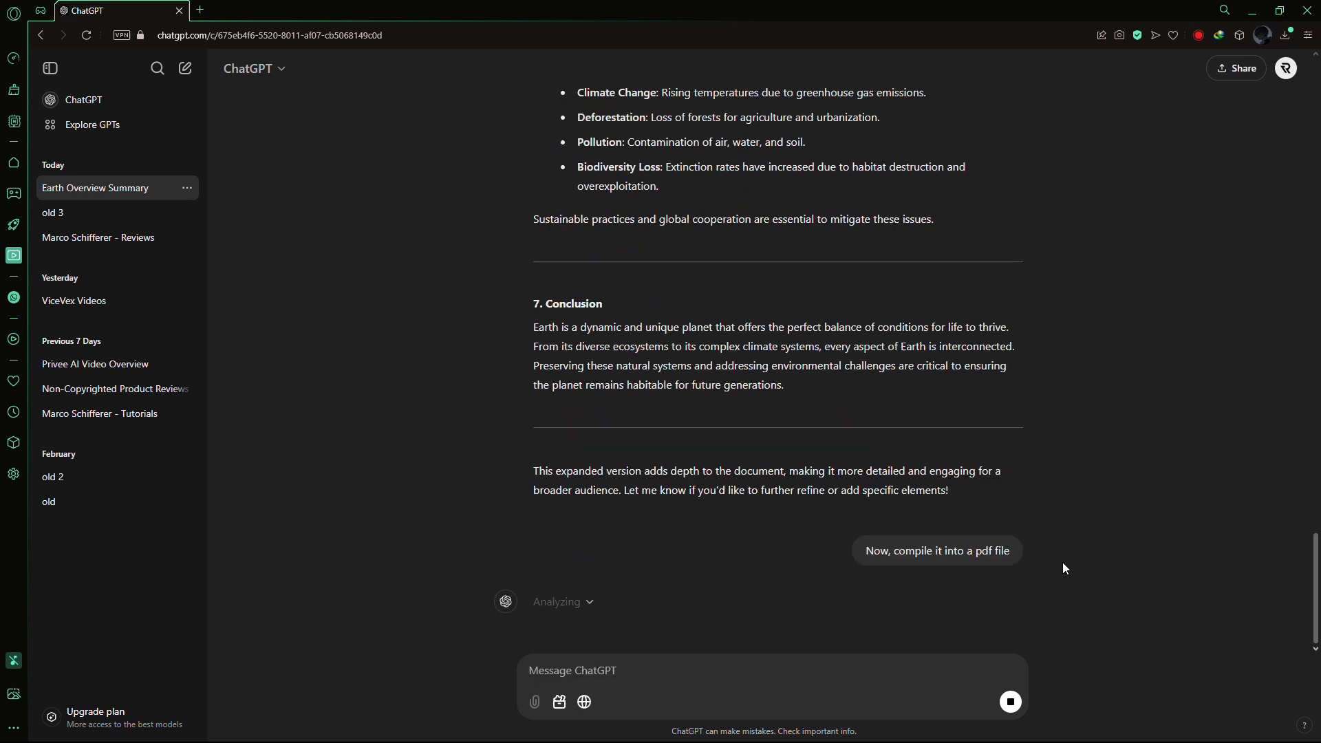